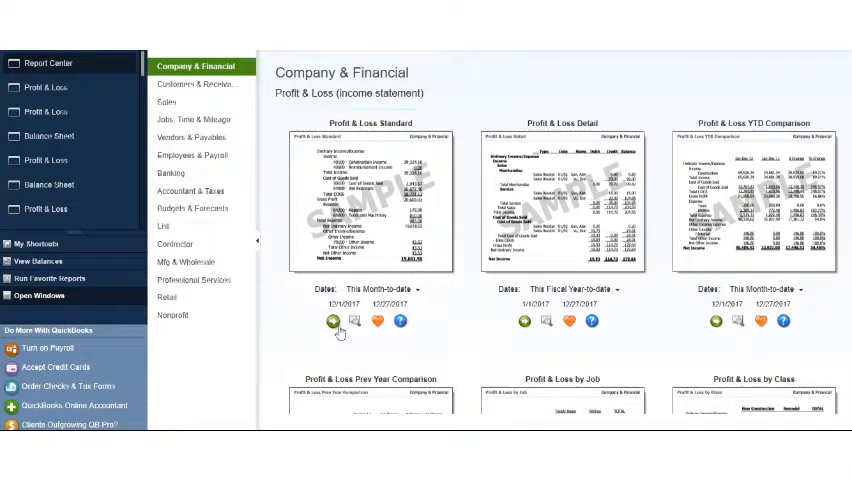
- Run Profit & Loss Standard for Jan–Dec 2017 with a Previous Year subcolumn
left_click(332, 320)
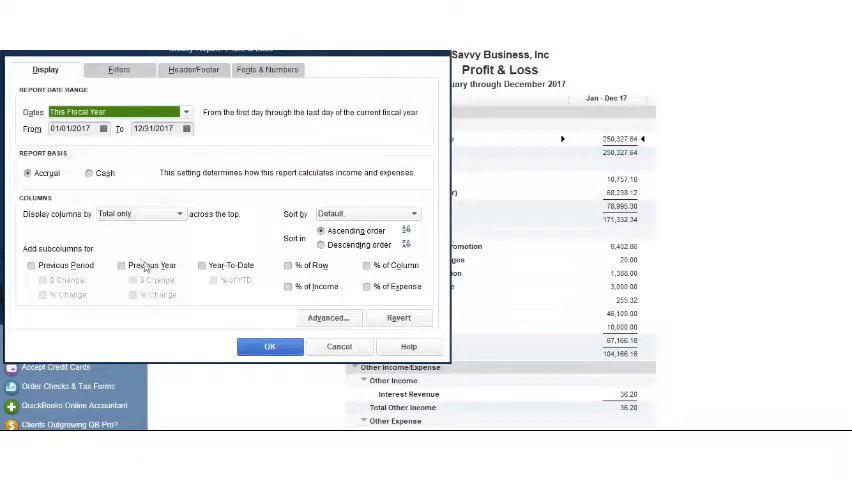
left_click(268, 346)
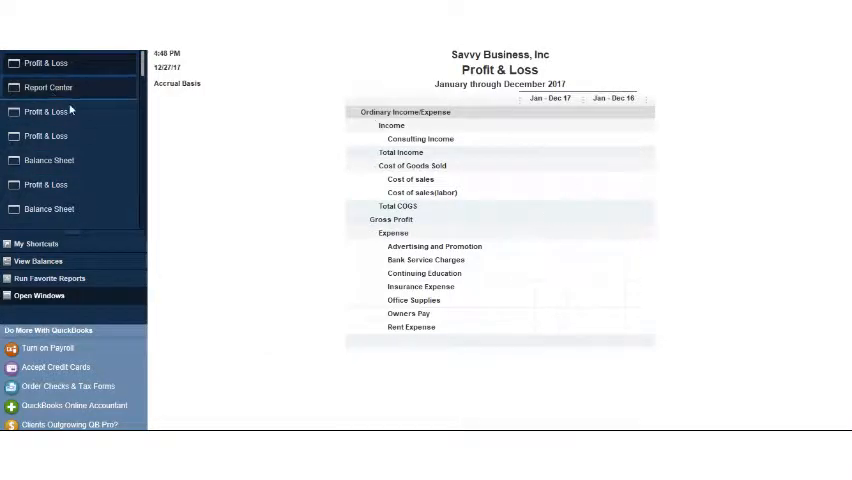
- Run Balance Sheet Standard as of Dec 31, 2017 with a Previous Year subcolumn
left_click(48, 88)
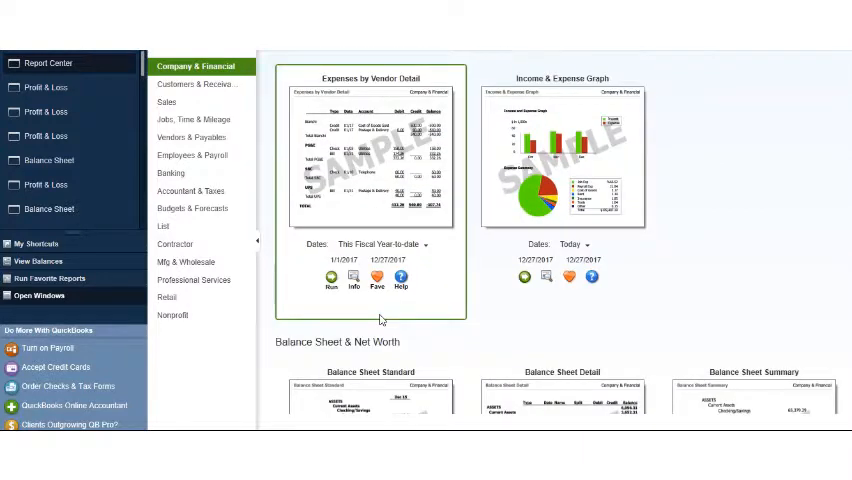
scroll("down", 3)
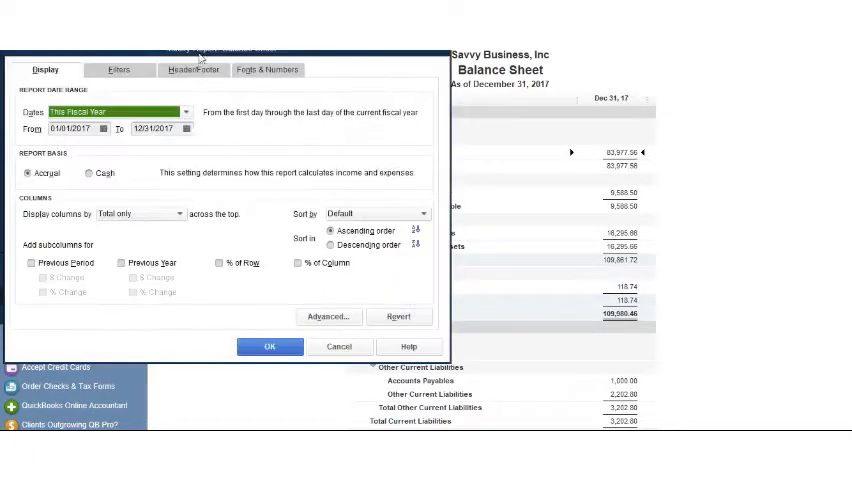
left_click(124, 262)
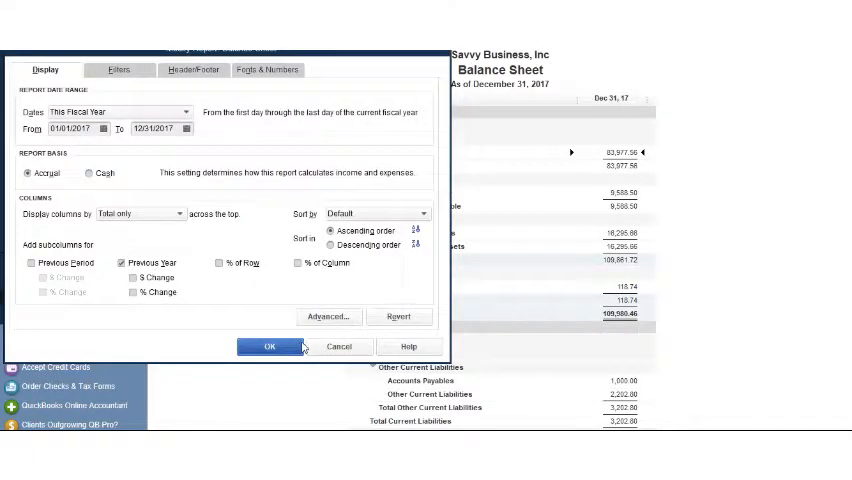
left_click(268, 346)
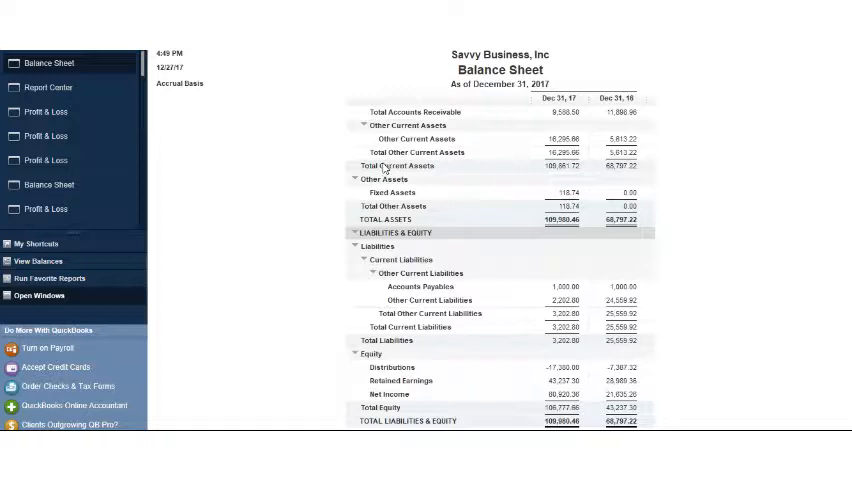